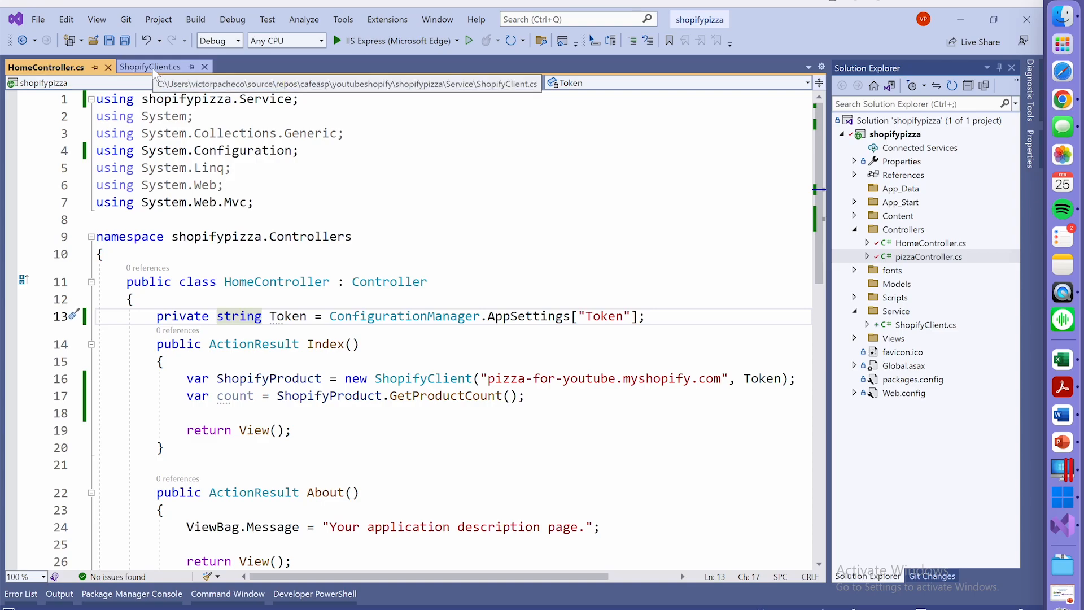
# - Bring up ShopifyClient.cs and scroll through the access-token code
pyautogui.click(150, 66)
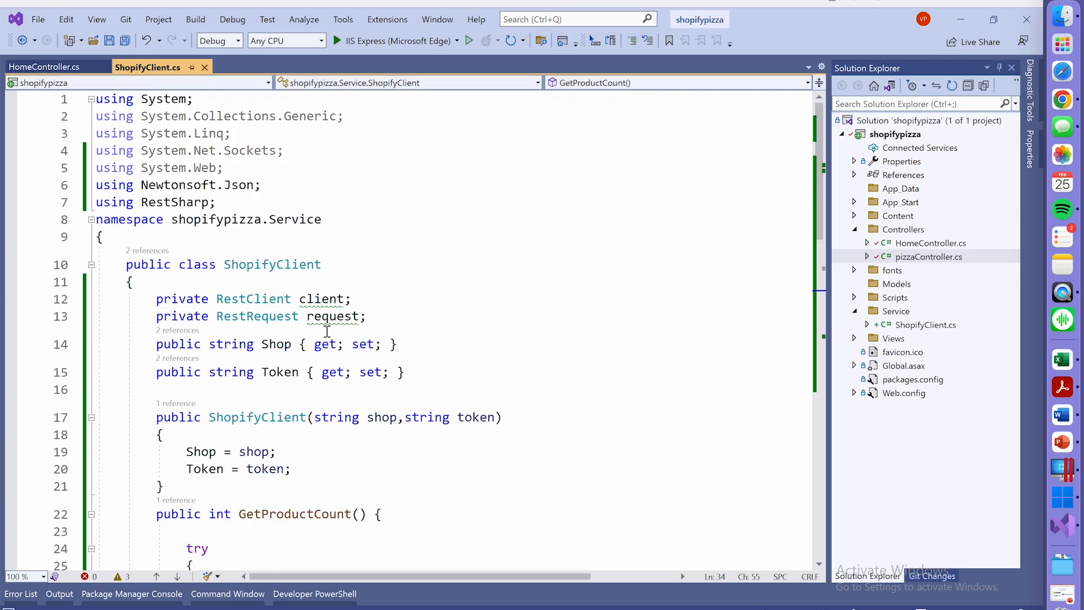
pyautogui.scroll(-3)
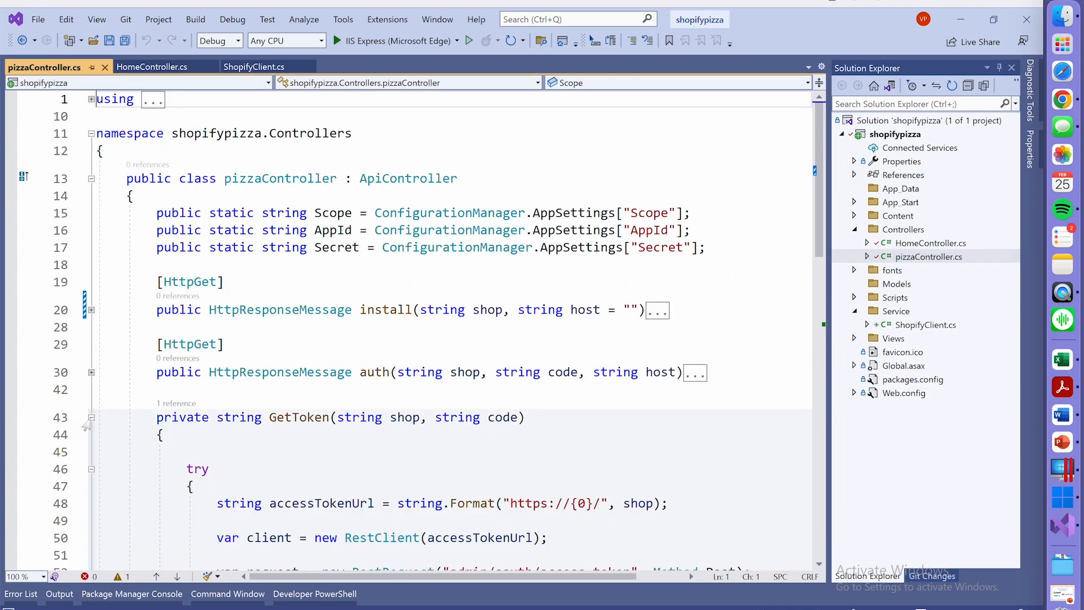
pyautogui.scroll(-3)
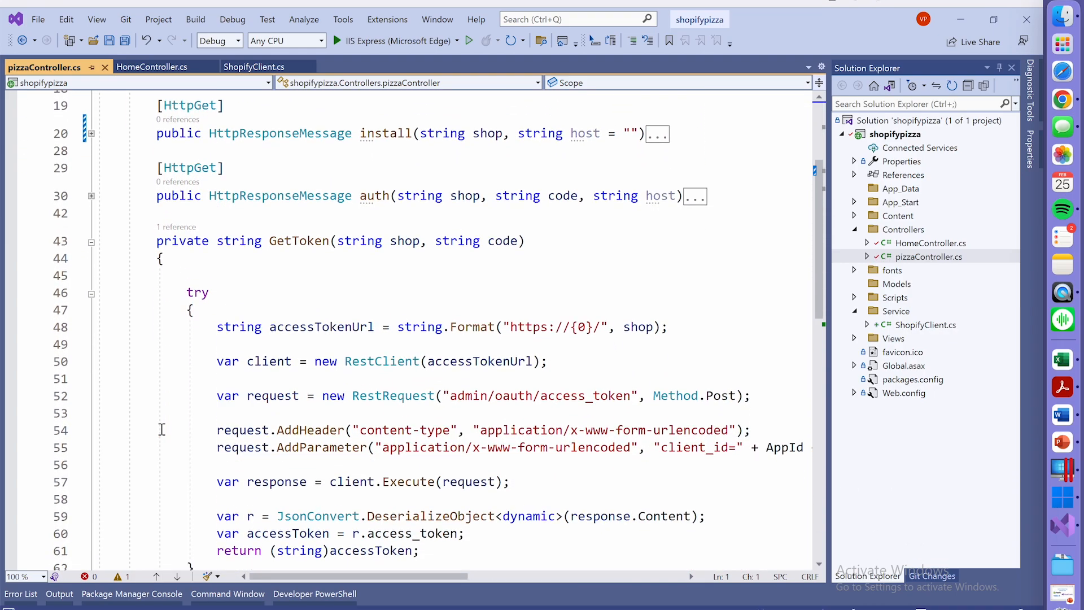
pyautogui.scroll(-3)
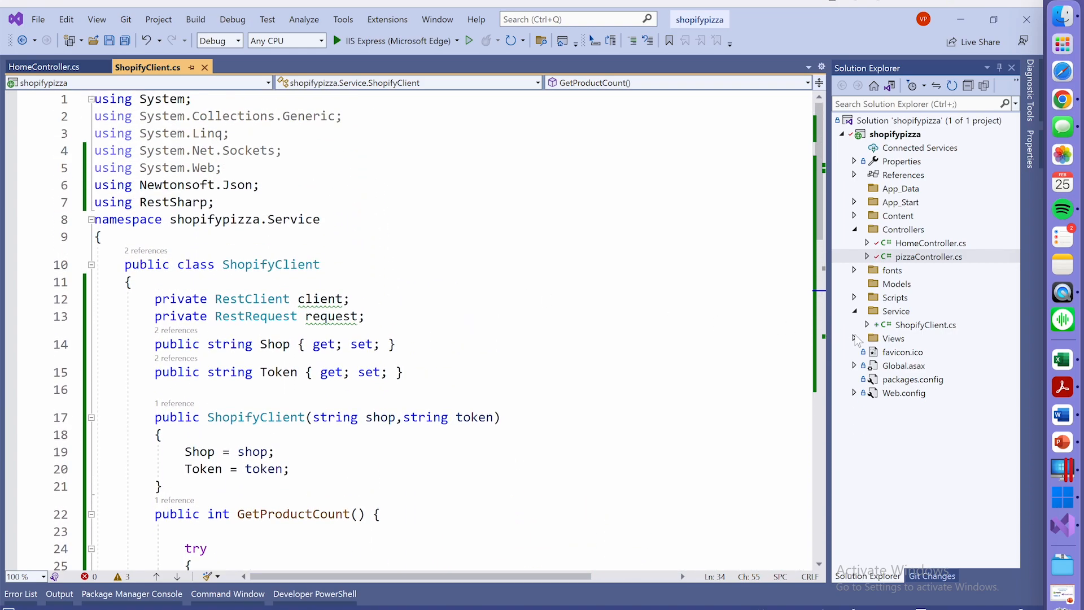
# - Select the Service folder and read through ShopifyClient's constructor and GetProductCount method
pyautogui.click(896, 310)
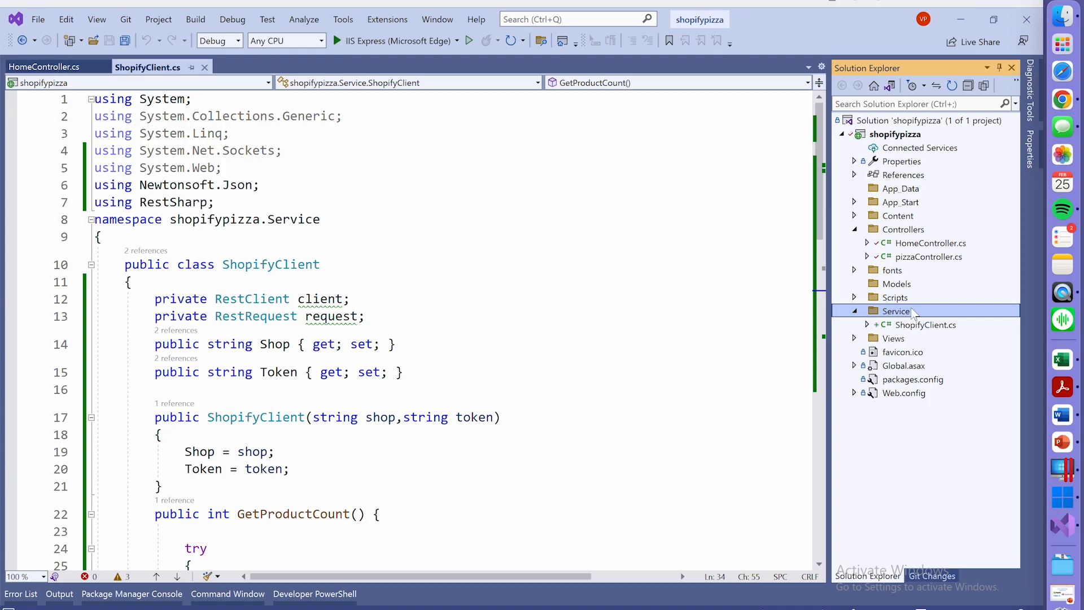
pyautogui.moveTo(909, 333)
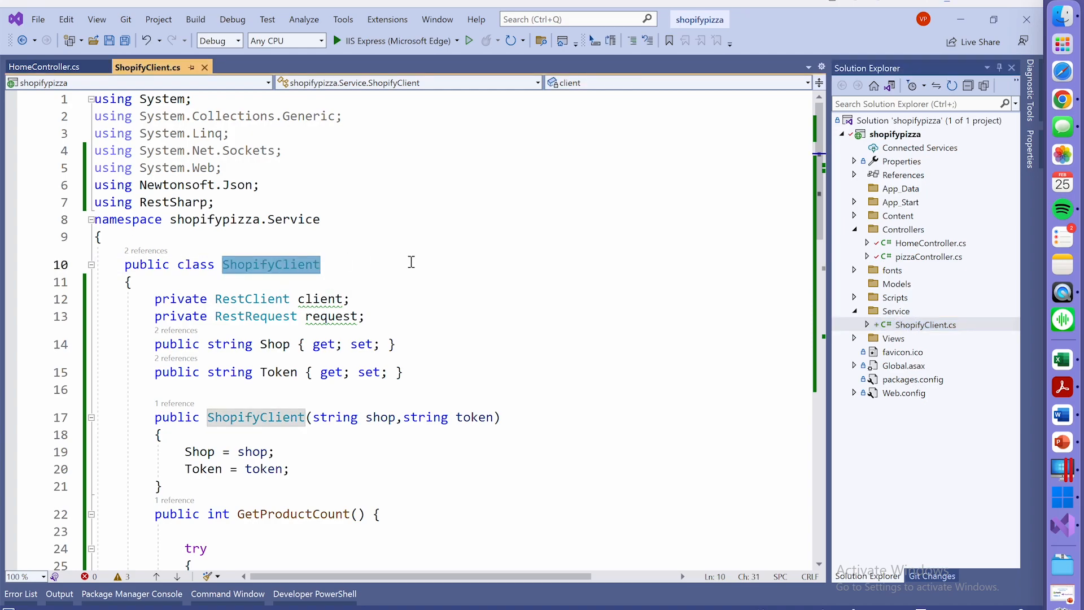
pyautogui.scroll(-3)
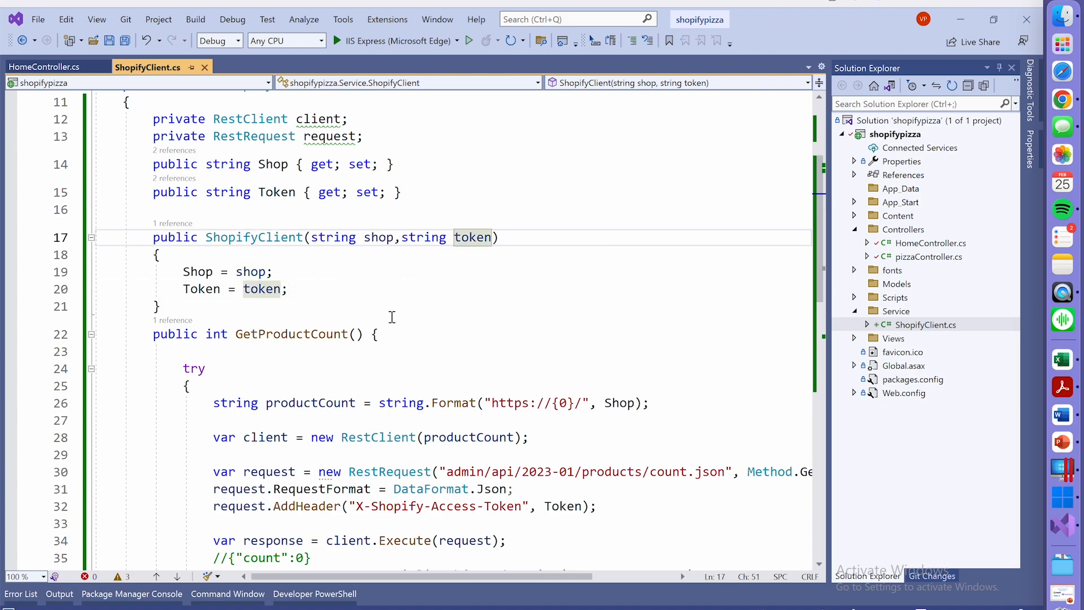
pyautogui.scroll(-3)
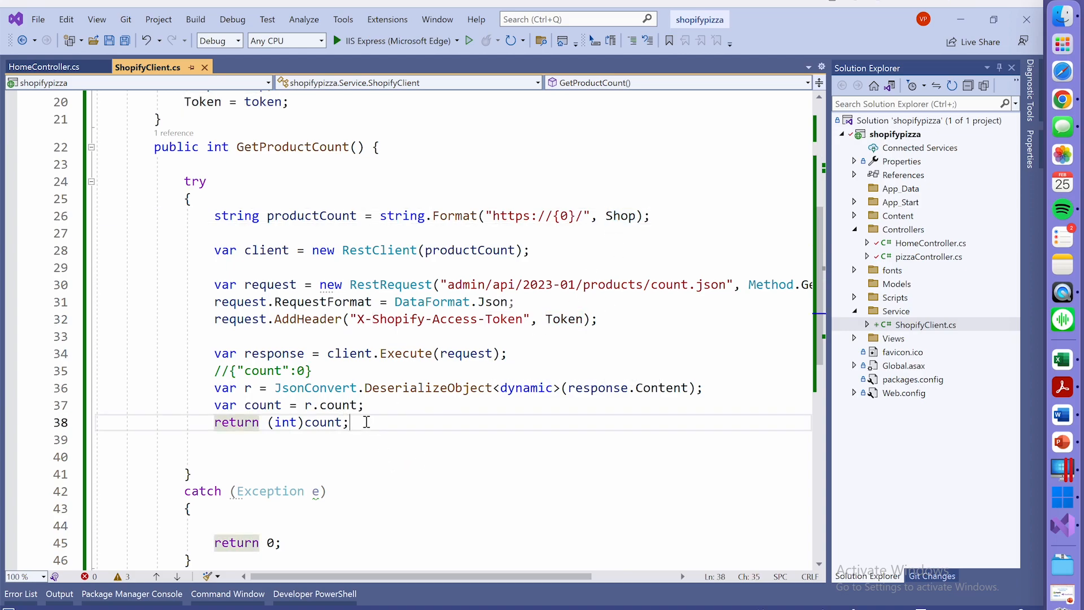
pyautogui.scroll(-3)
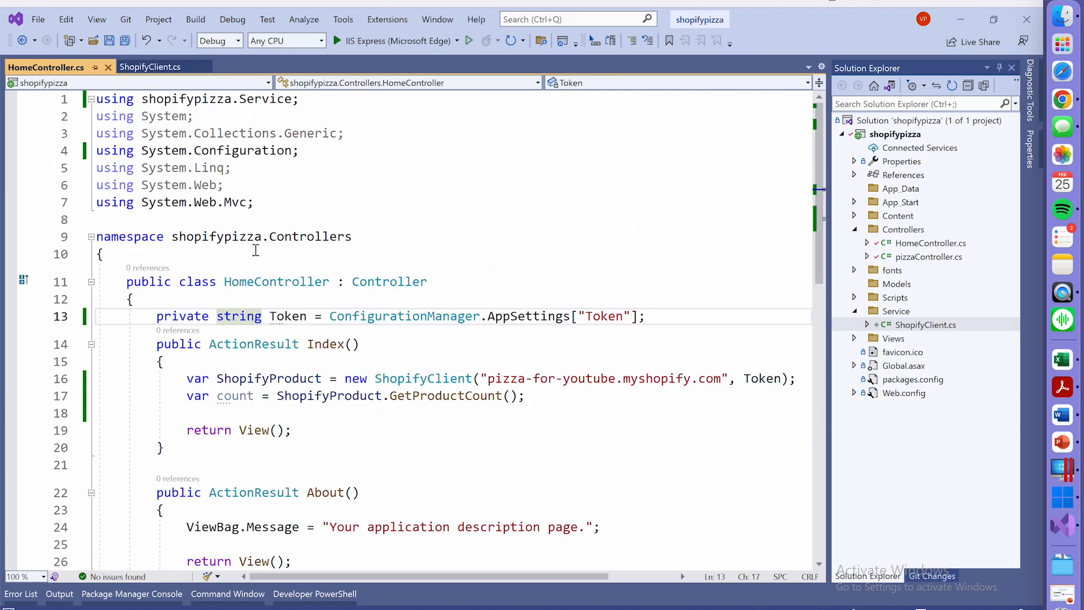
# - Find Web.config in Solution Explorer and open it to inspect its appSettings
pyautogui.scroll(-3)
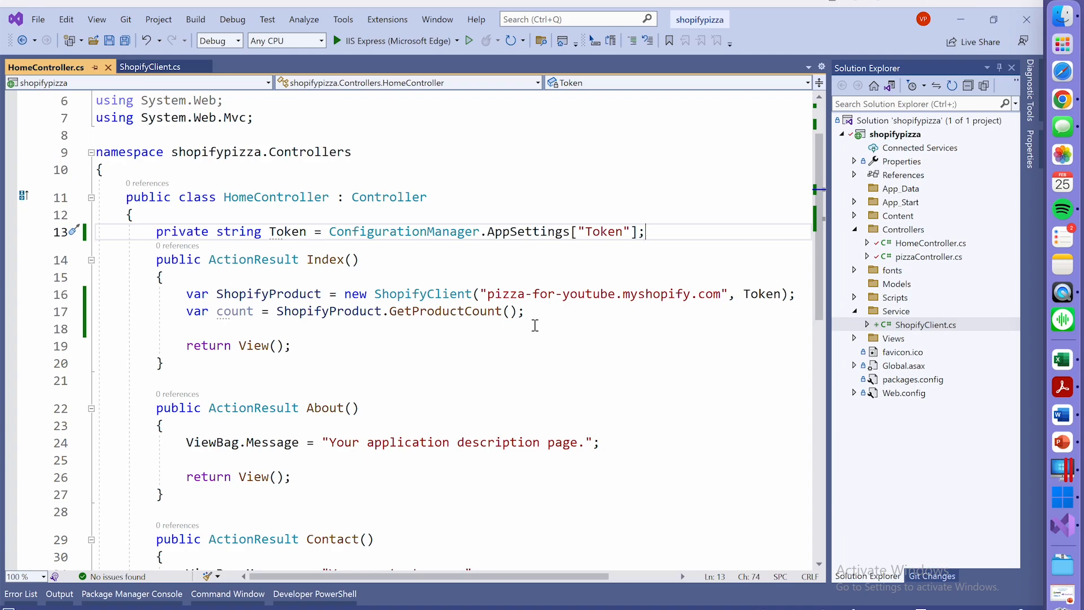
pyautogui.moveTo(803, 385)
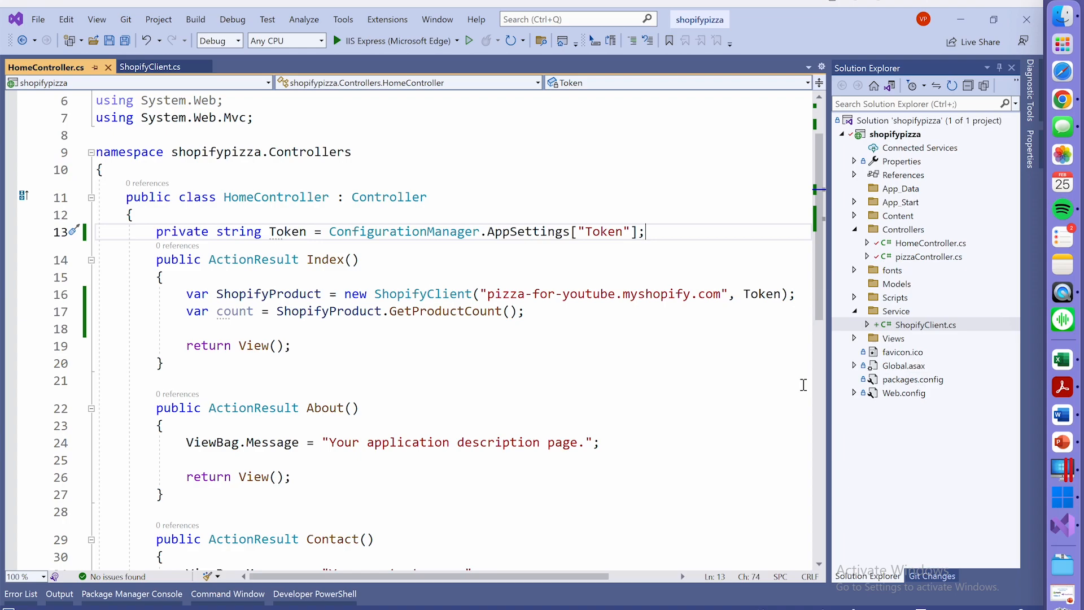
pyautogui.doubleClick(905, 393)
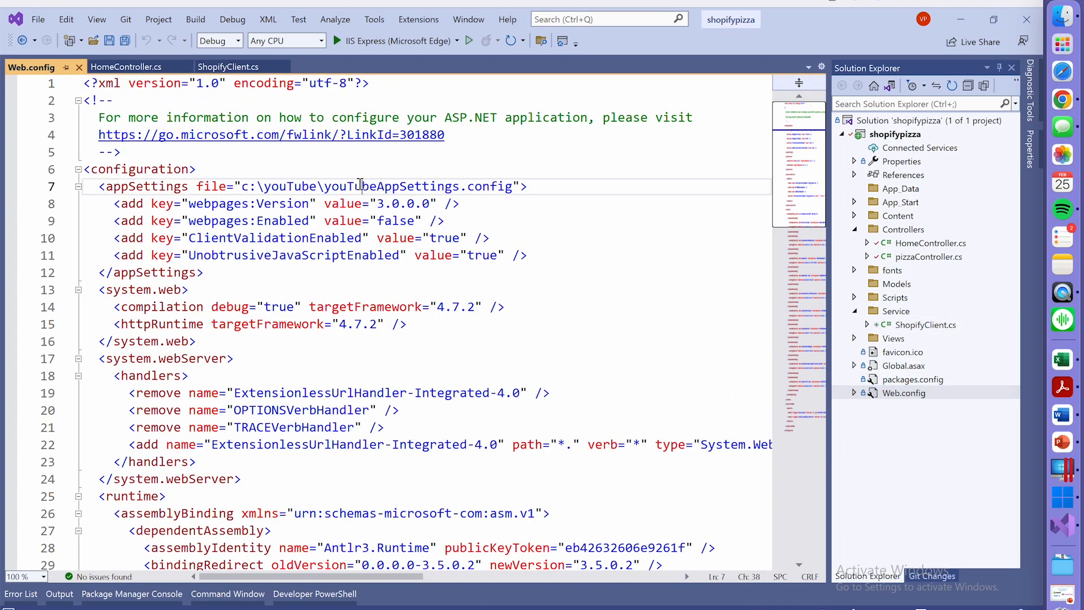
# - Debug the site past the GetProductCount call, then inspect ShopifyClient's request code
pyautogui.doubleClick(391, 186)
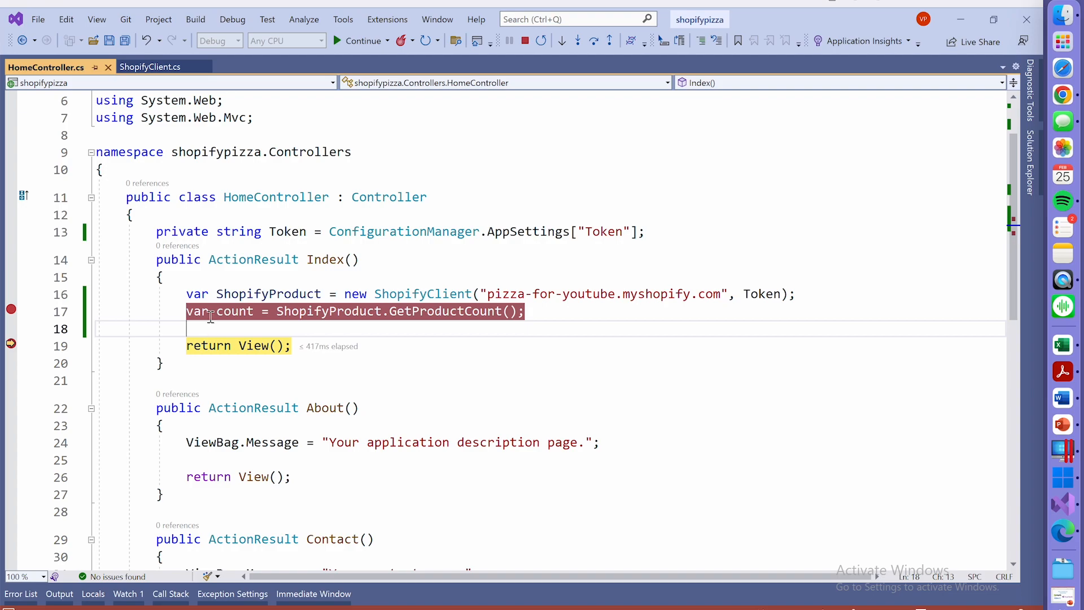
pyautogui.click(149, 67)
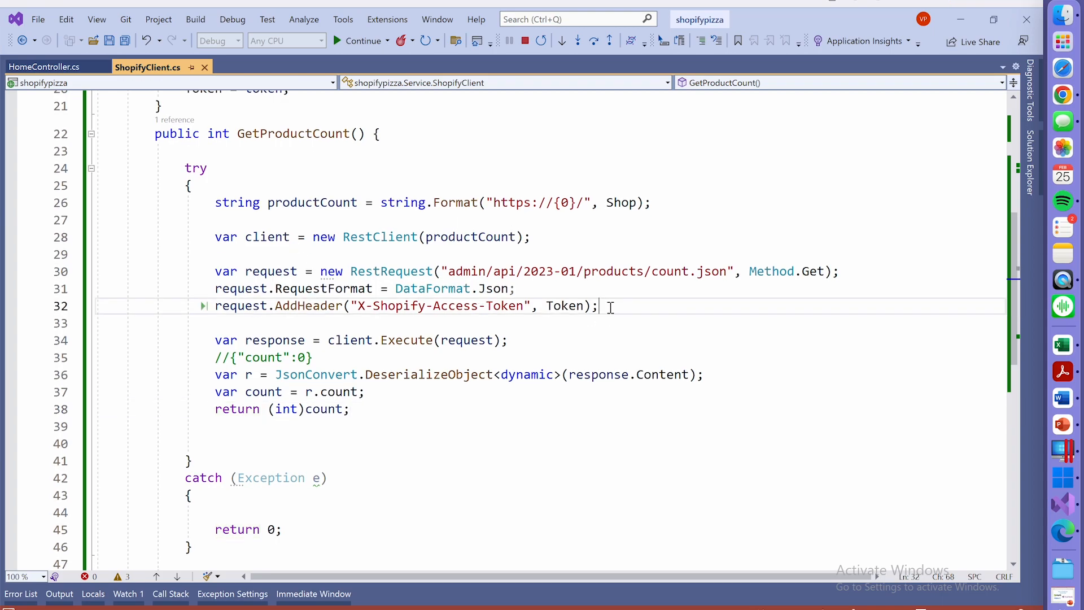
pyautogui.click(650, 202)
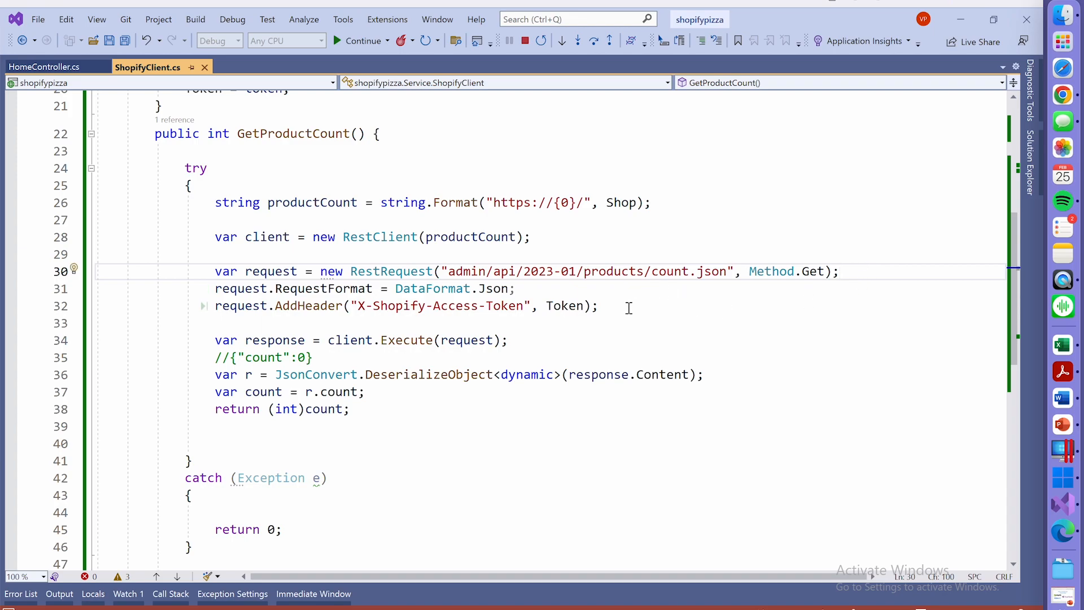
pyautogui.click(623, 306)
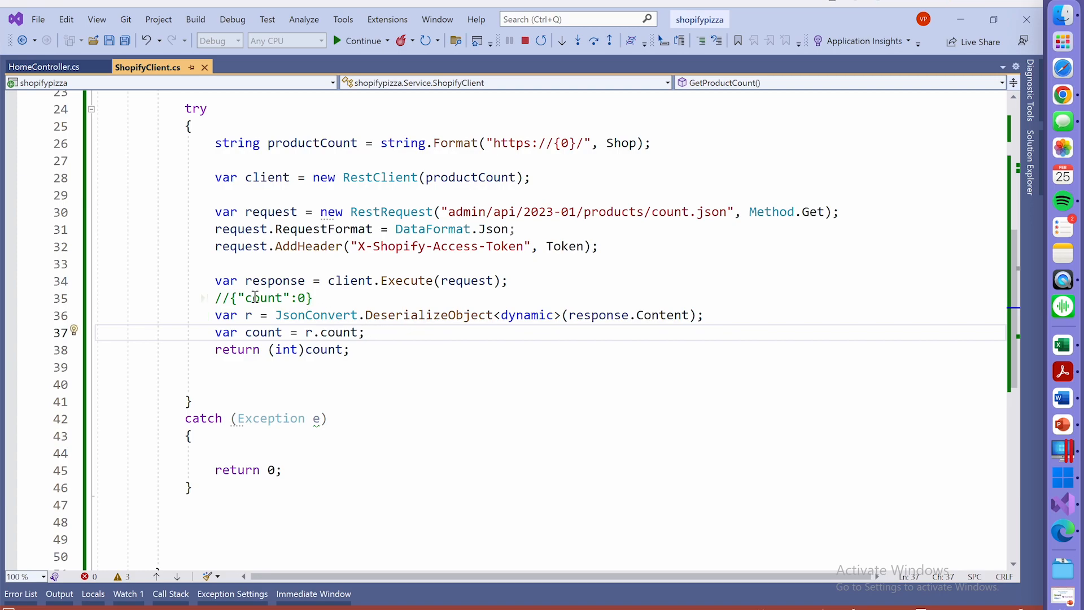
pyautogui.doubleClick(262, 298)
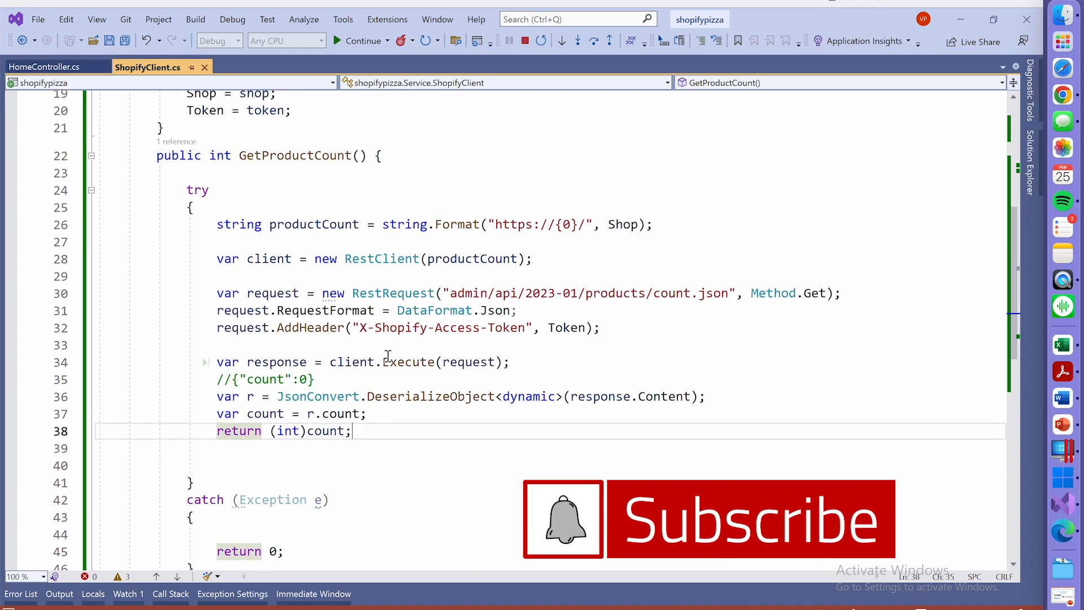
pyautogui.moveTo(435, 406)
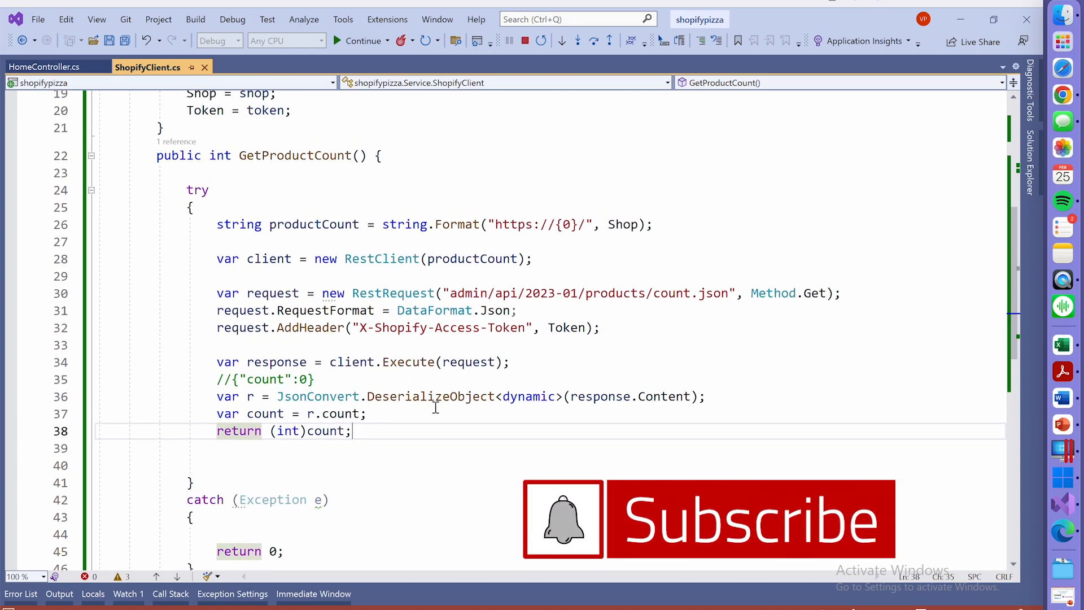